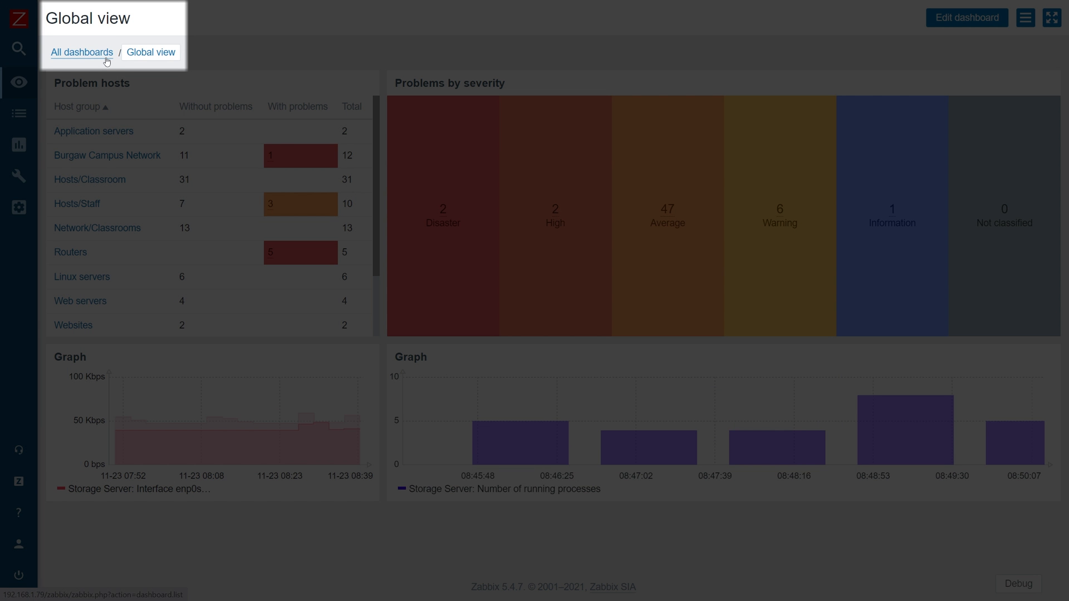
Step: Leave the Global view dashboard for the list of all dashboards
{"action": "left_click", "coordinate": [81, 52]}
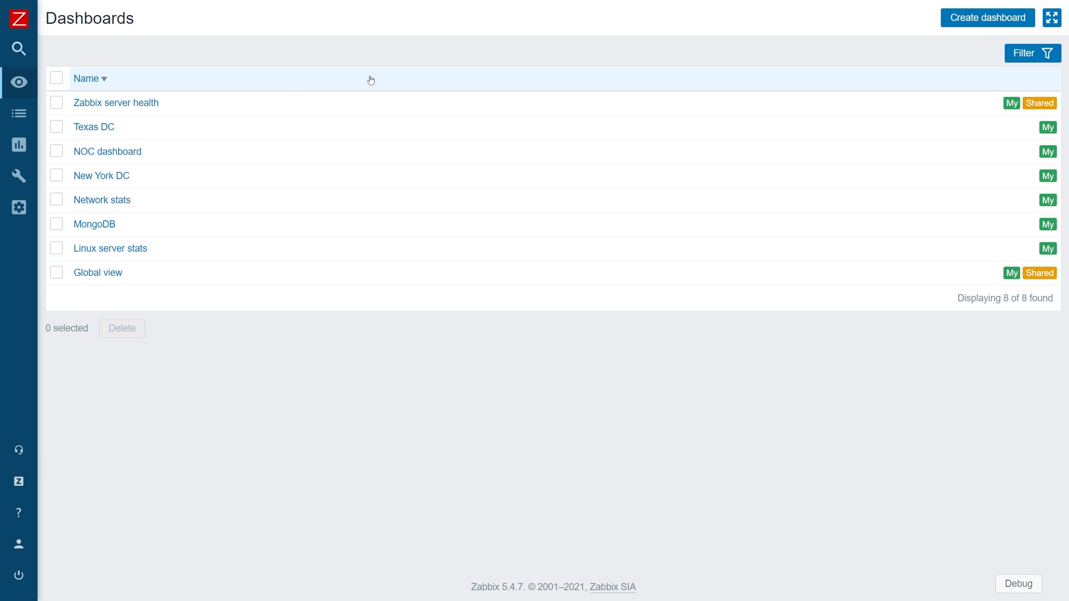
{"action": "left_click", "coordinate": [988, 17]}
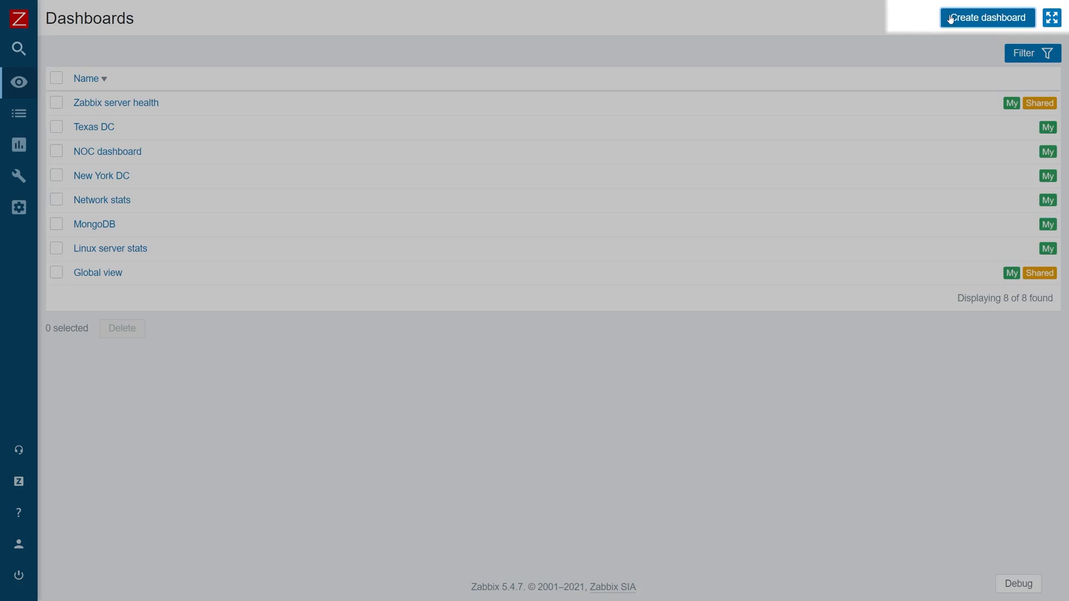
Step: Create a new dashboard named 'Application server network' in edit mode
{"action": "left_click", "coordinate": [987, 16]}
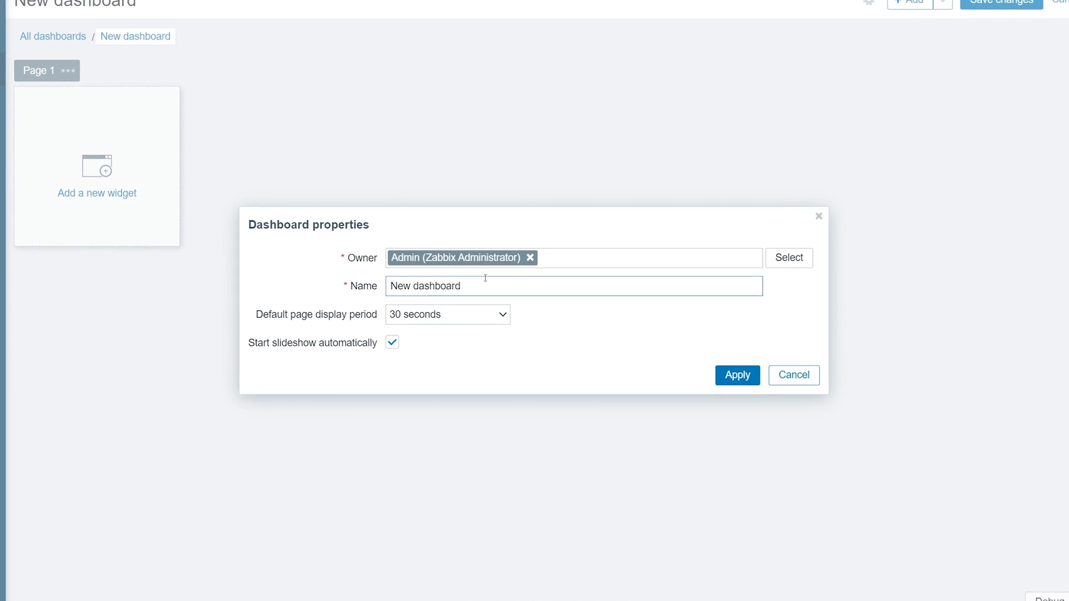
{"action": "type", "text": "A"}
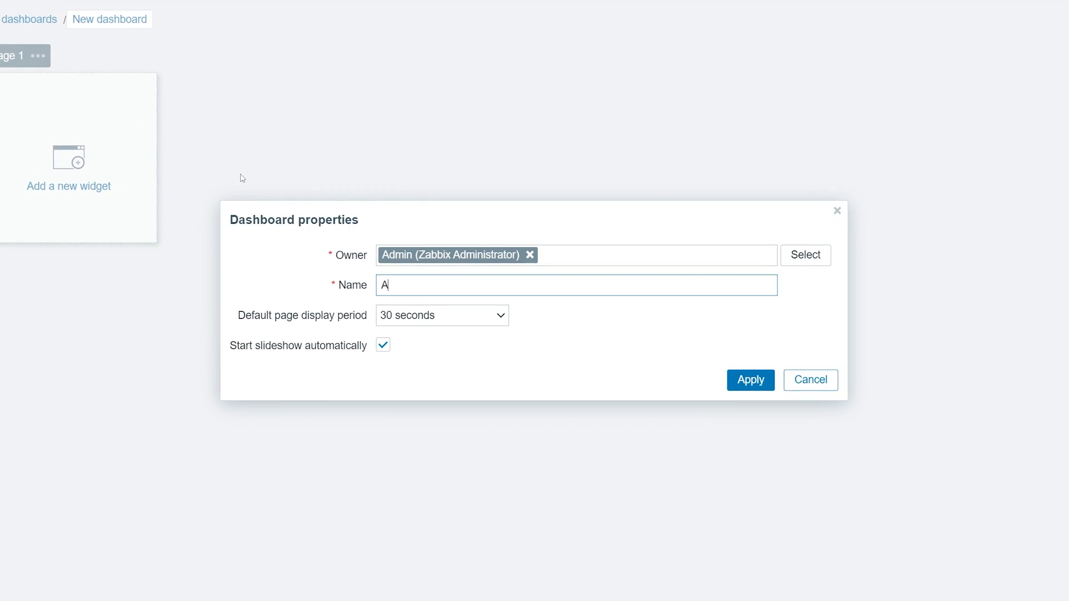
{"action": "type", "text": "pplication server network"}
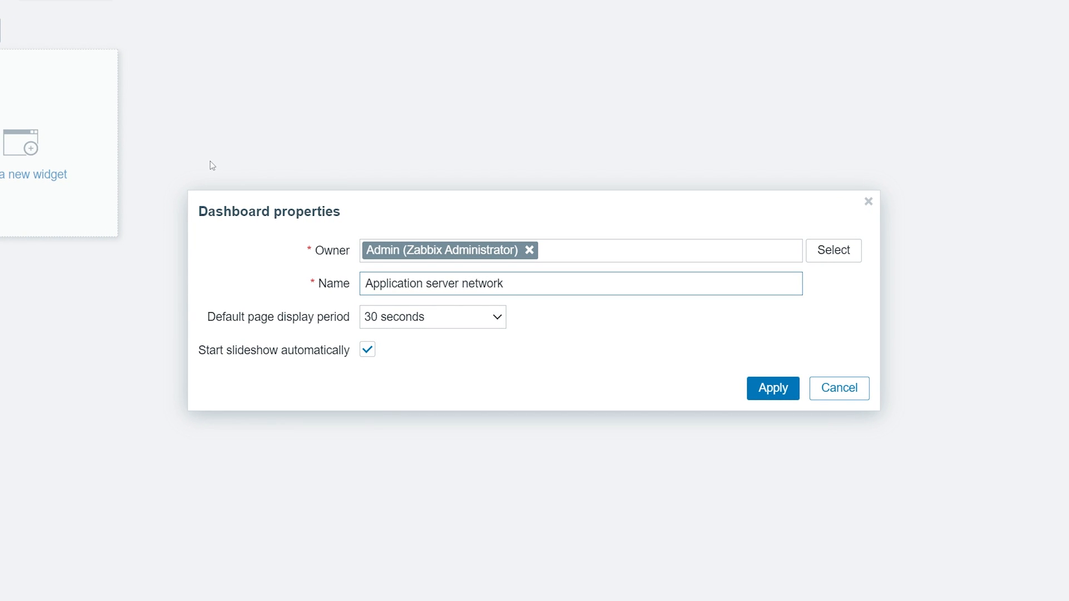
{"action": "left_click", "coordinate": [773, 388]}
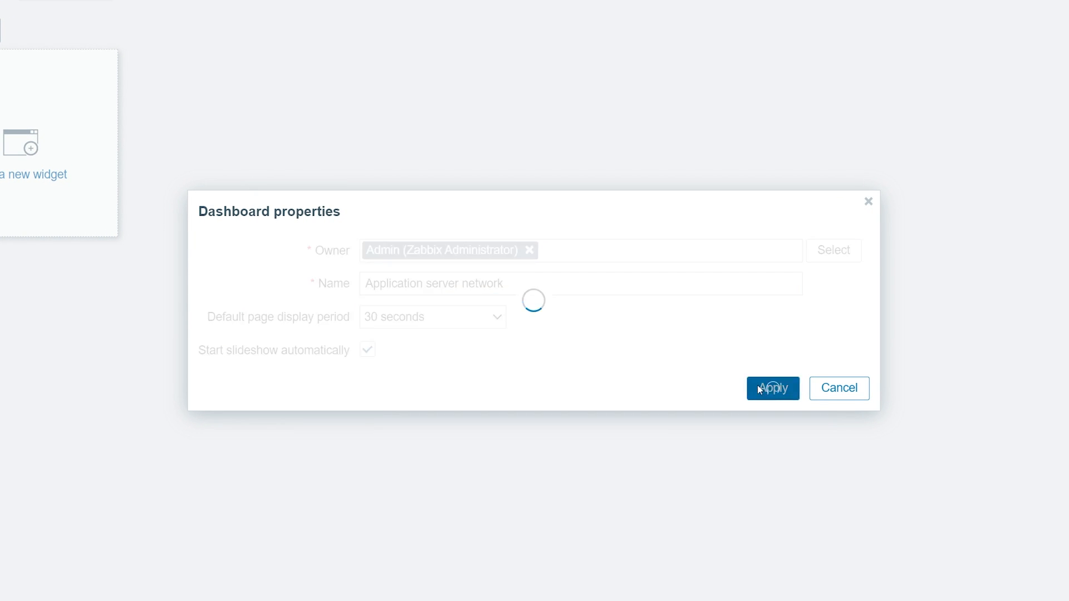
{"action": "left_click", "coordinate": [773, 388]}
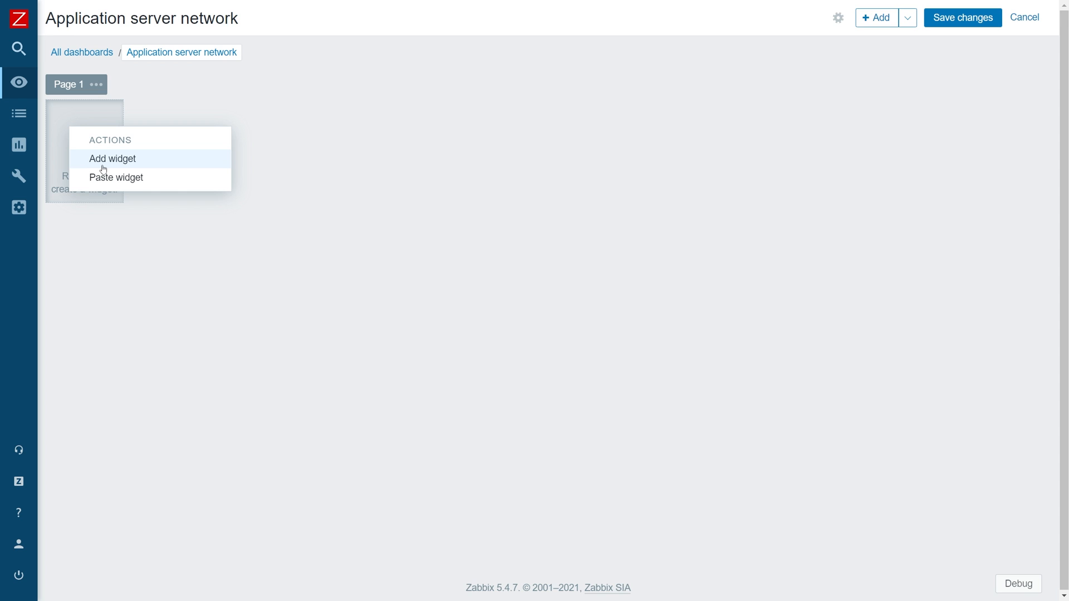
Step: Add a Graph widget named 'Application server total traffic'
{"action": "left_click", "coordinate": [112, 159]}
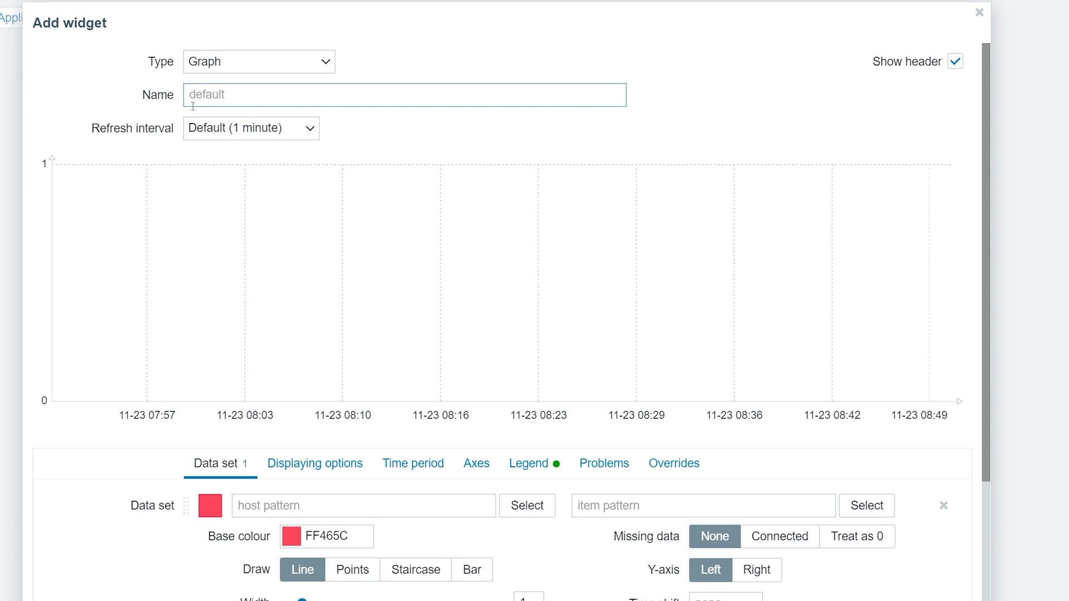
{"action": "type", "text": "Applic"}
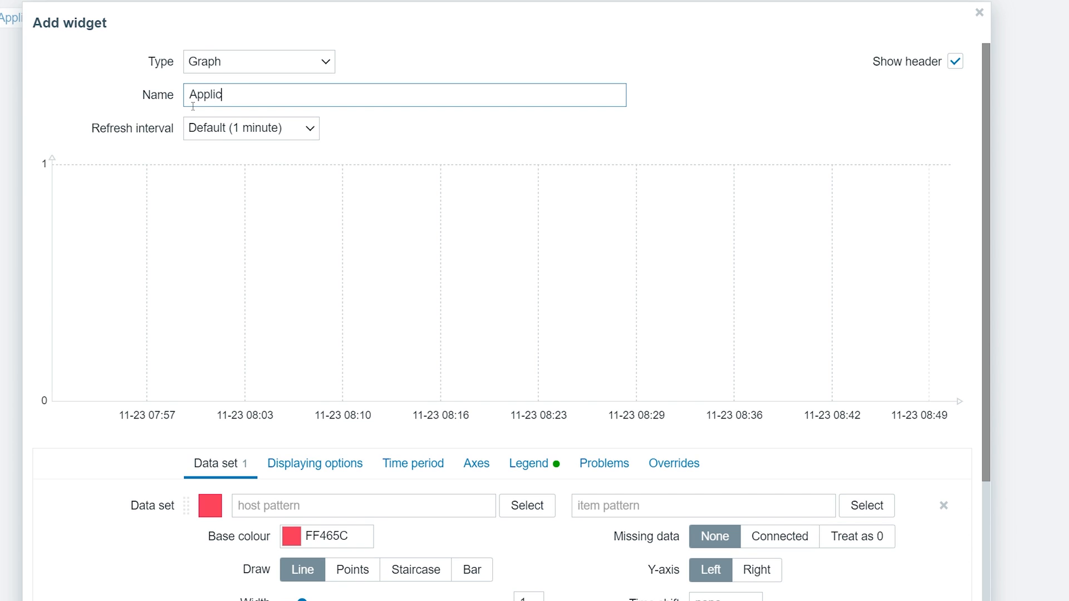
{"action": "type", "text": "Application server t"}
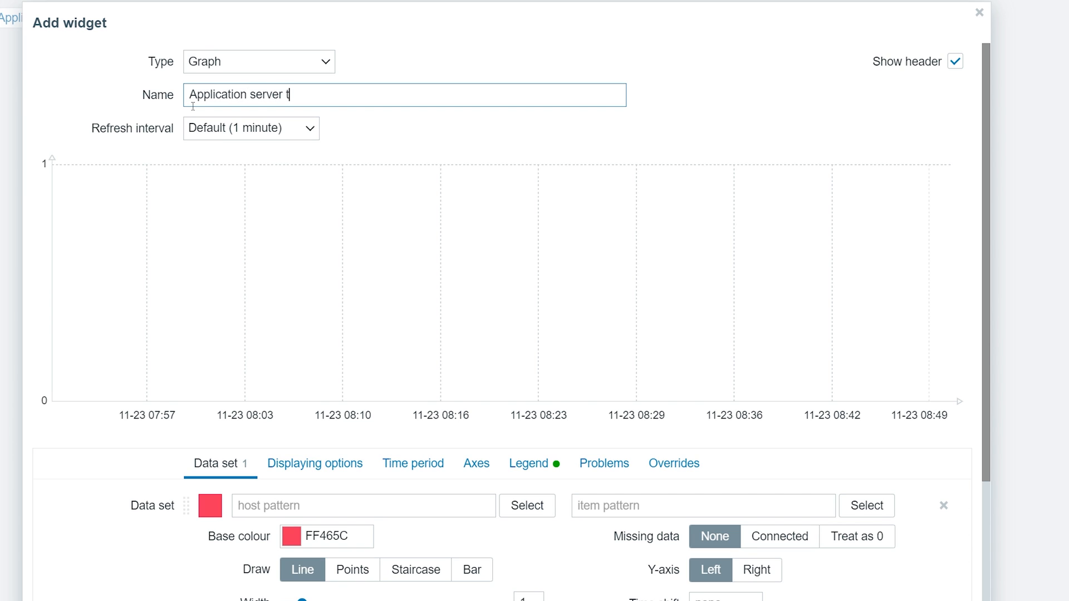
{"action": "type", "text": "otal traffic"}
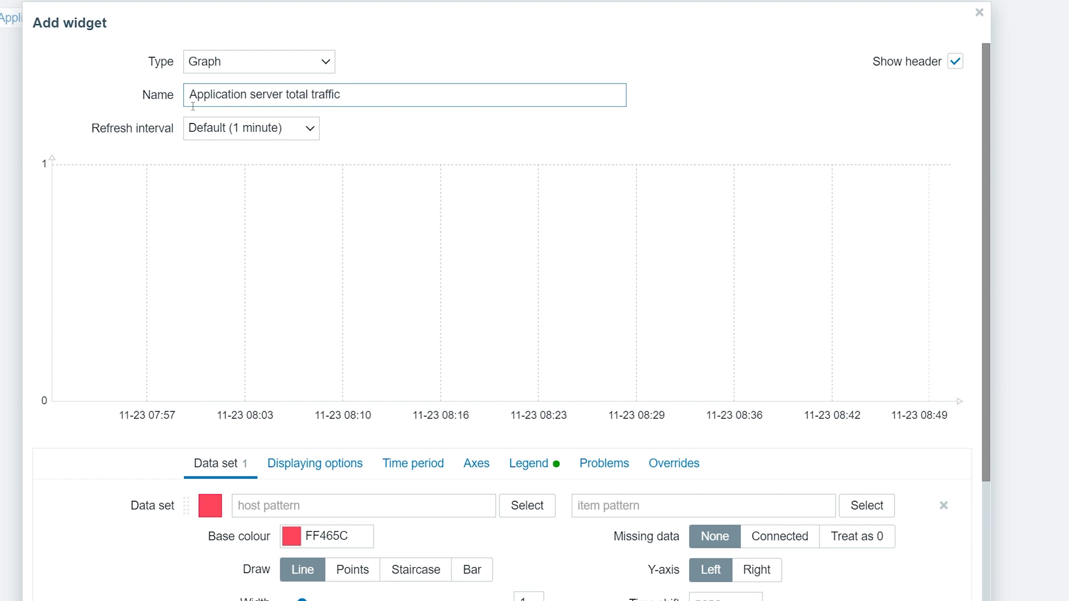
{"action": "mouse_move", "coordinate": [203, 202]}
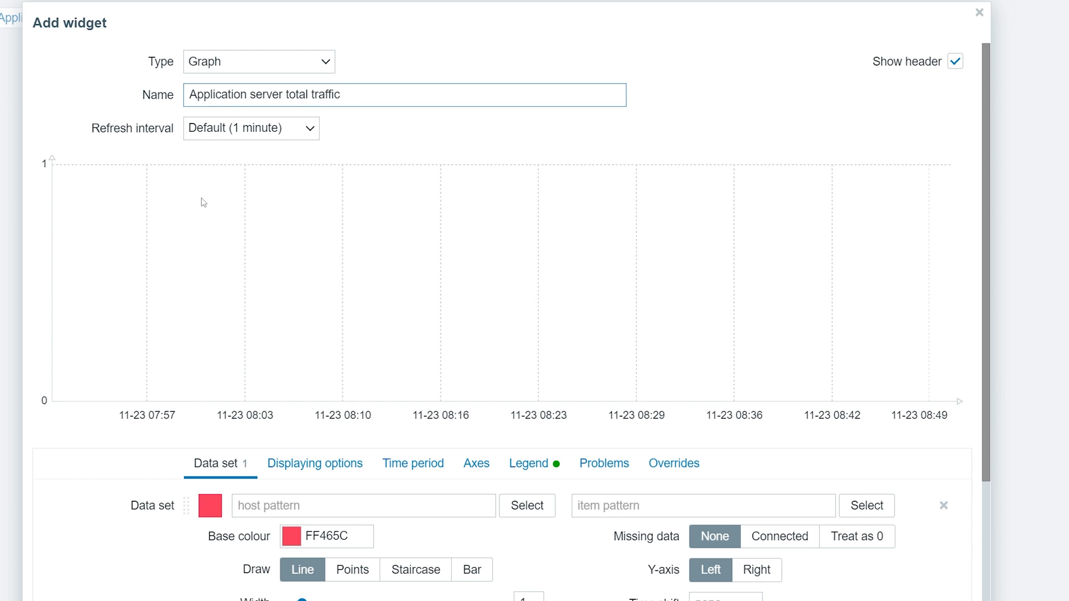
Step: Point data set 1 at host Windows Application Server with item pattern *Bits*
{"action": "scroll", "scroll_direction": "down", "scroll_amount": 3}
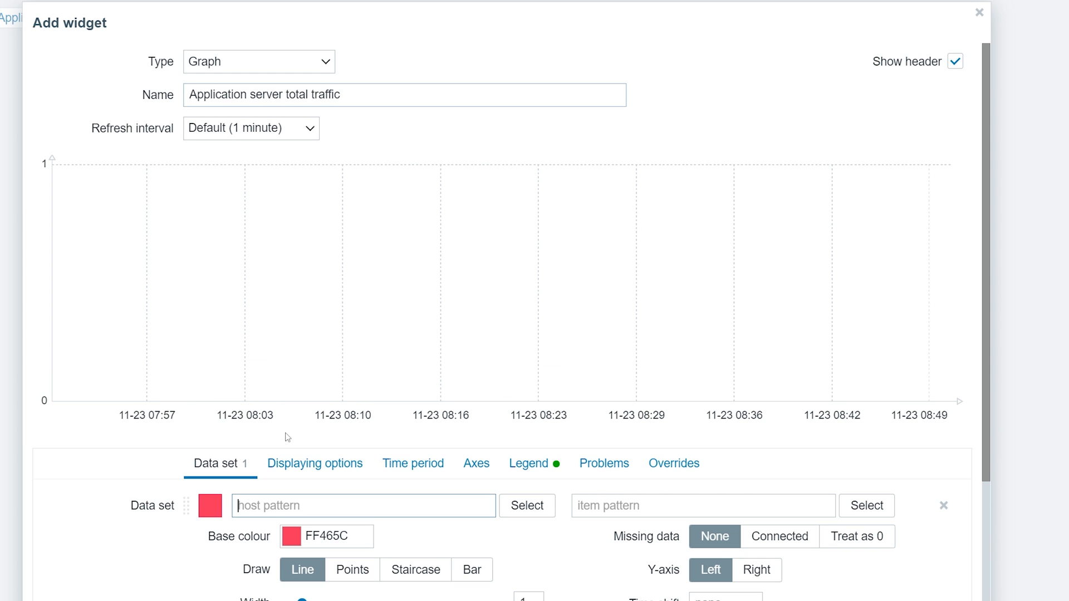
{"action": "mouse_move", "coordinate": [249, 407]}
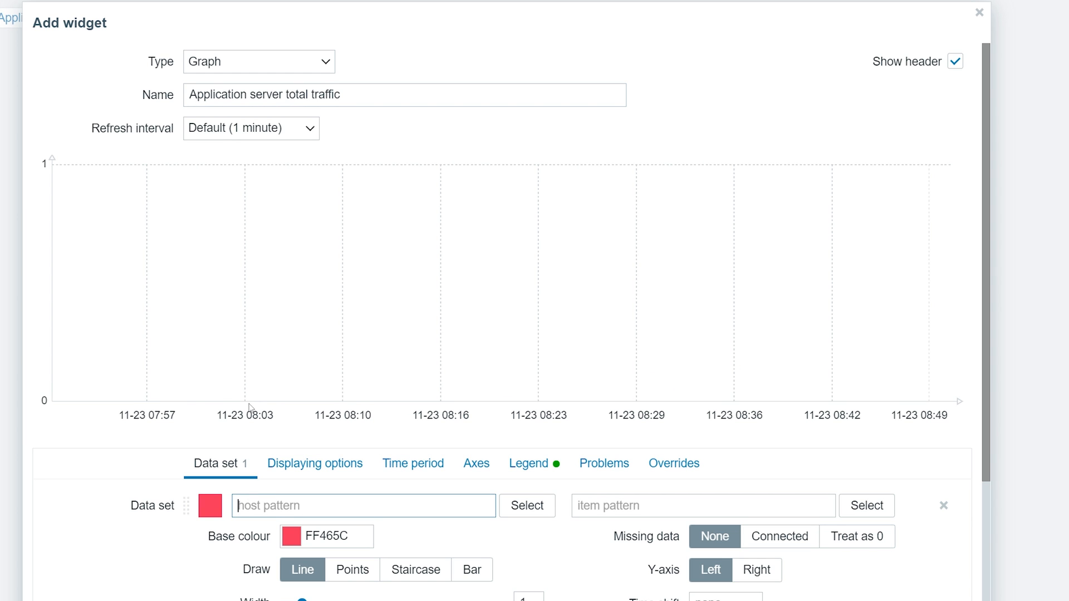
{"action": "type", "text": "Windows applica"}
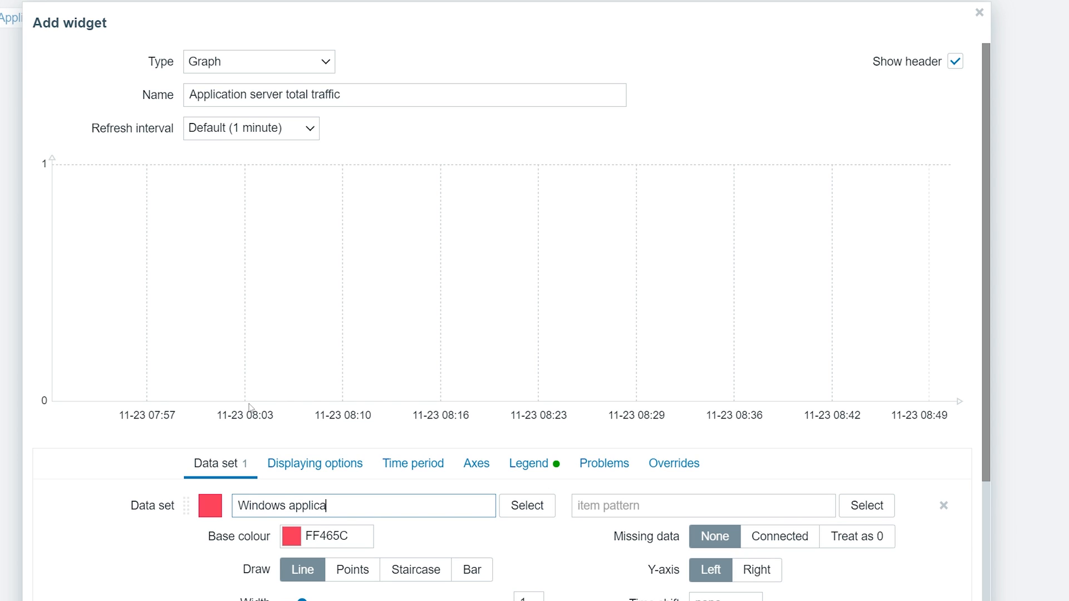
{"action": "type", "text": "tion server"}
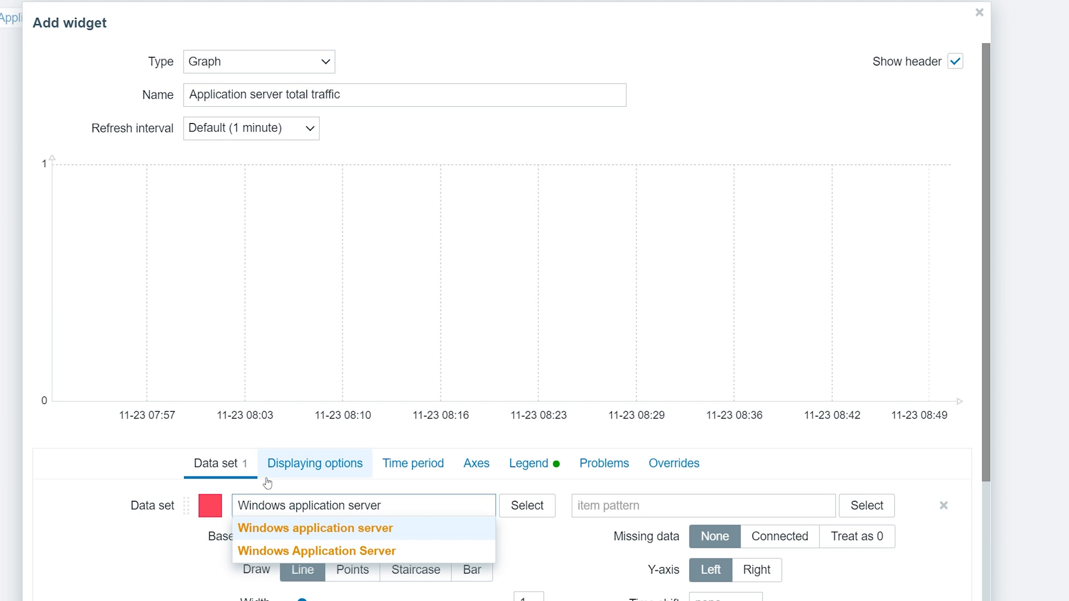
{"action": "left_click", "coordinate": [308, 552]}
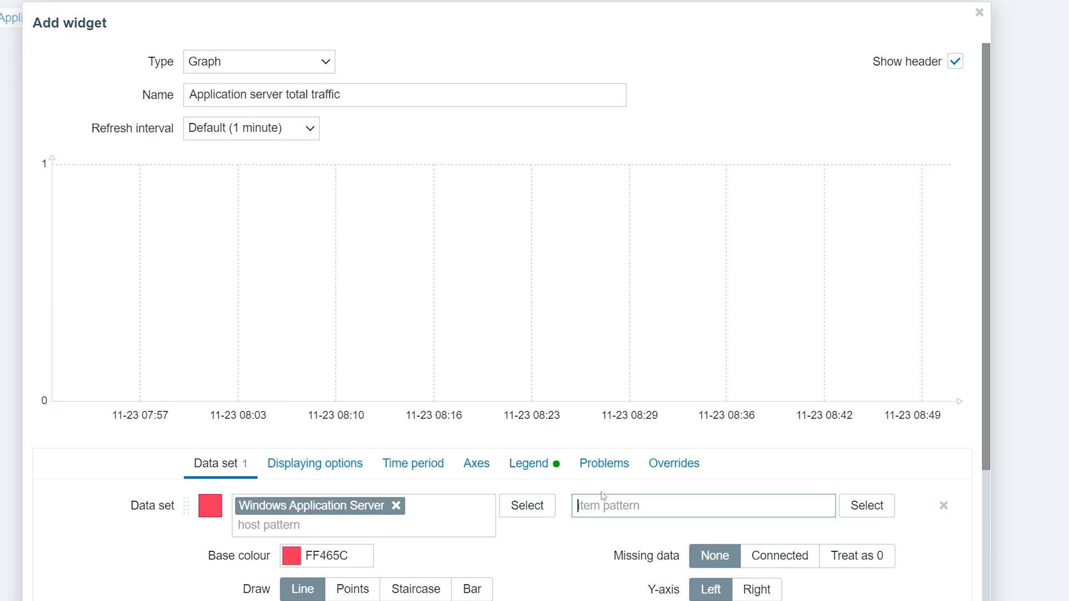
{"action": "type", "text": "*Bis"}
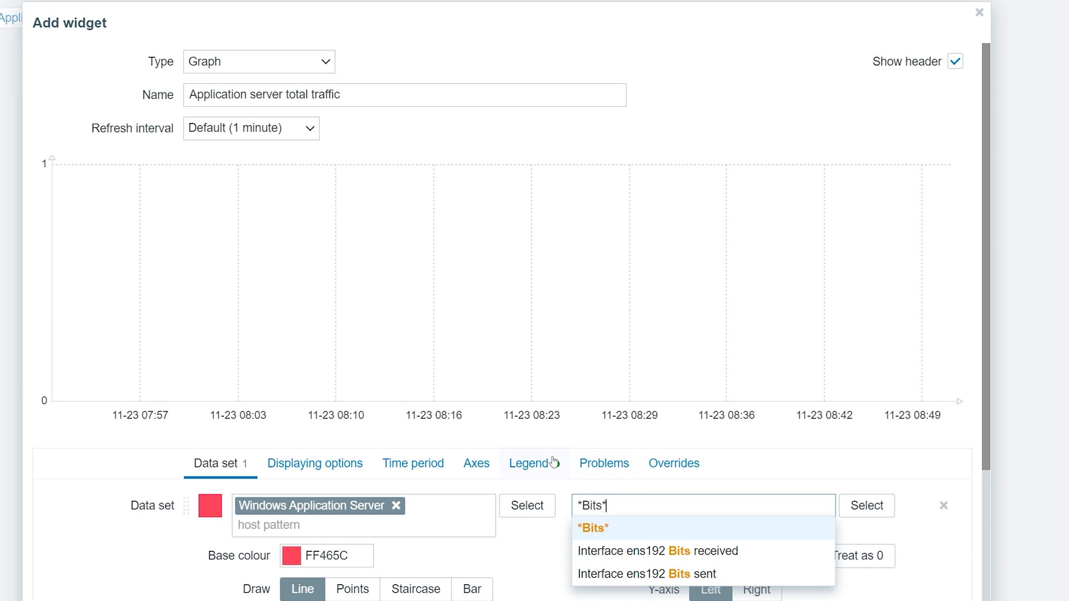
{"action": "left_click", "coordinate": [593, 528]}
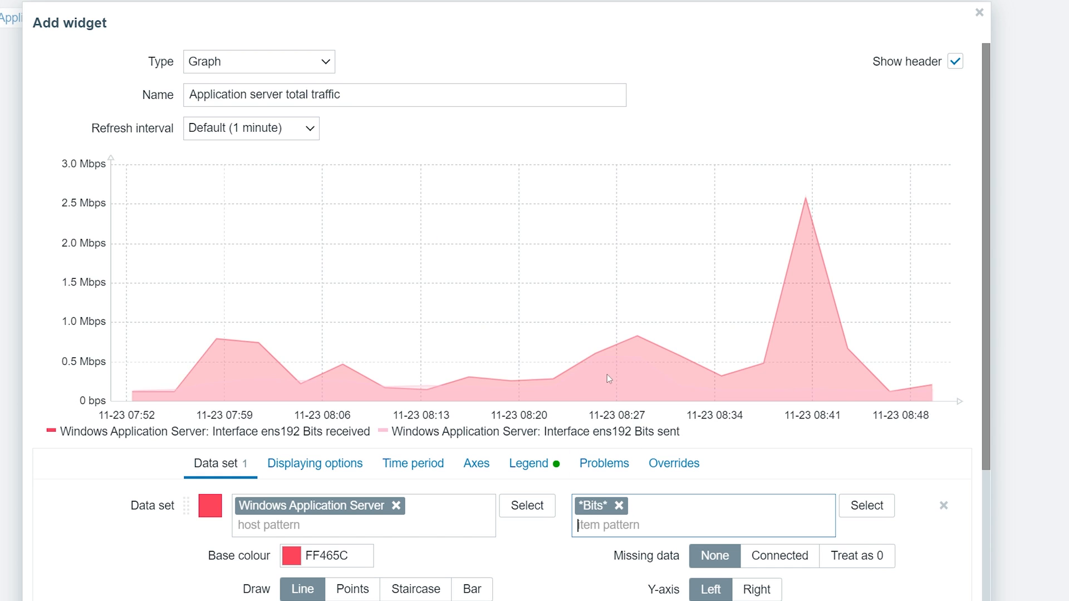
{"action": "mouse_move", "coordinate": [615, 327]}
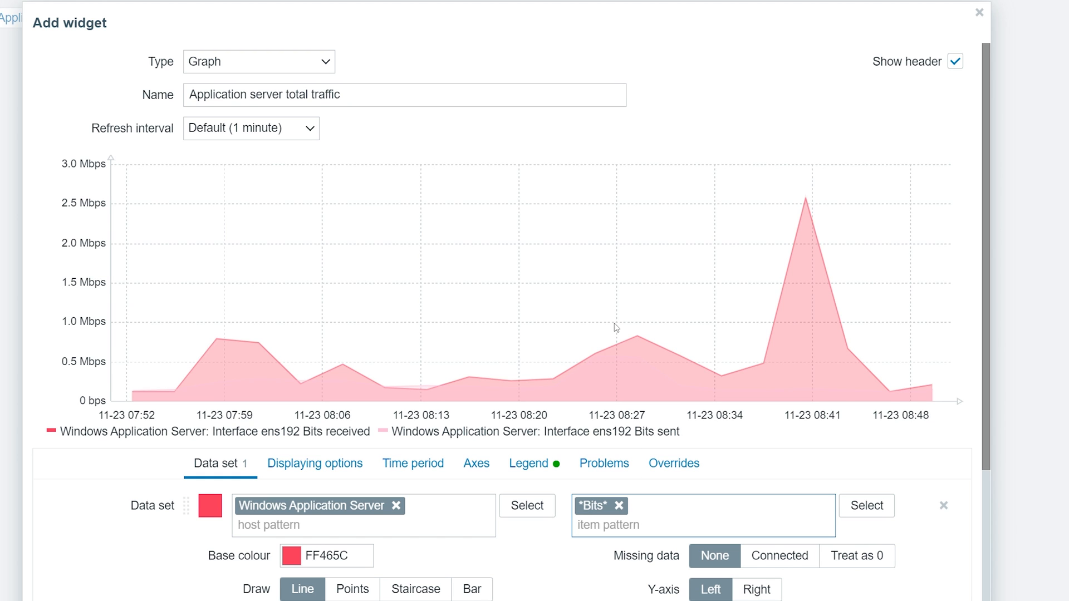
{"action": "scroll", "scroll_direction": "down", "scroll_amount": 3}
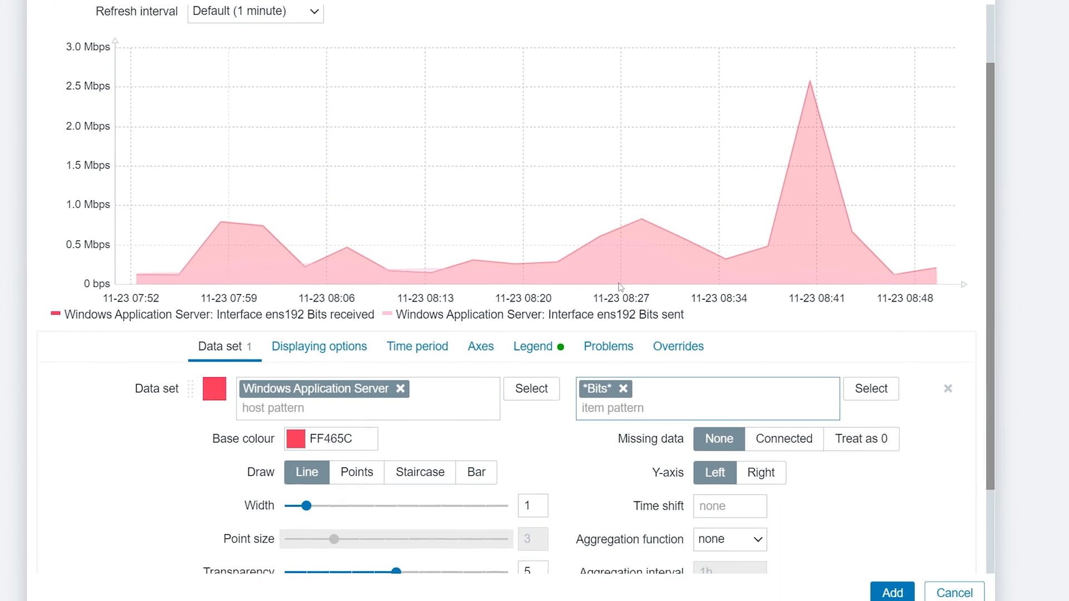
Step: Add a second data set with host pattern Linux Application server
{"action": "scroll", "scroll_direction": "down", "scroll_amount": 3}
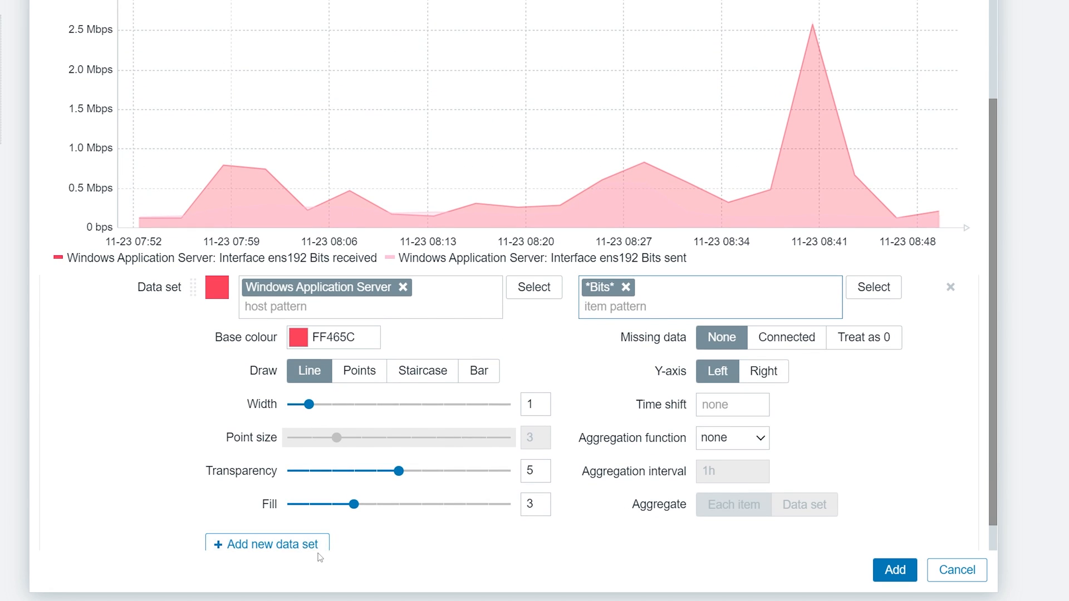
{"action": "left_click", "coordinate": [267, 544]}
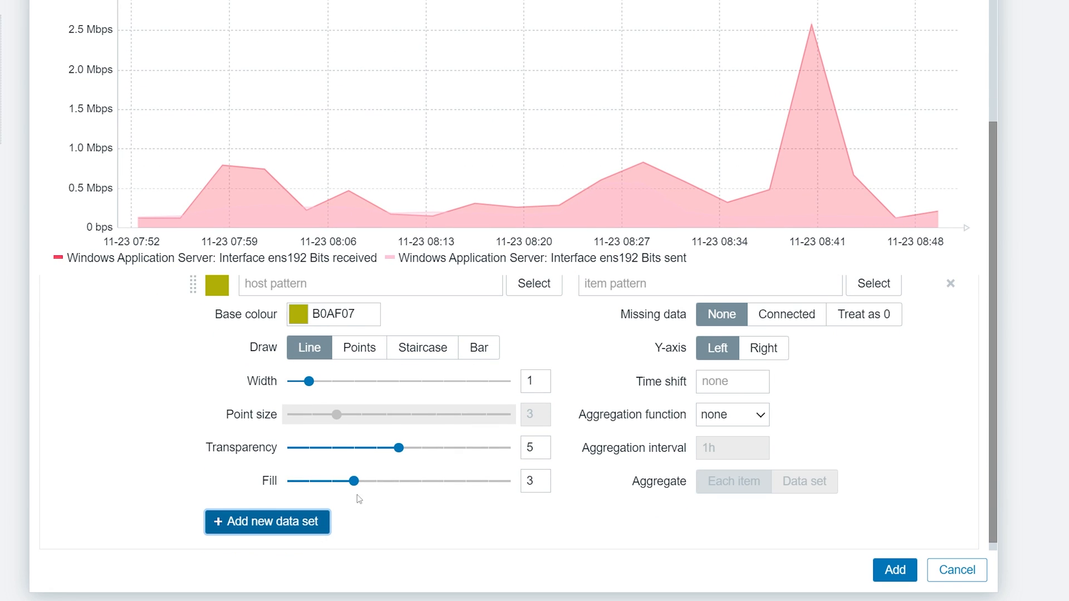
{"action": "left_click", "coordinate": [266, 522]}
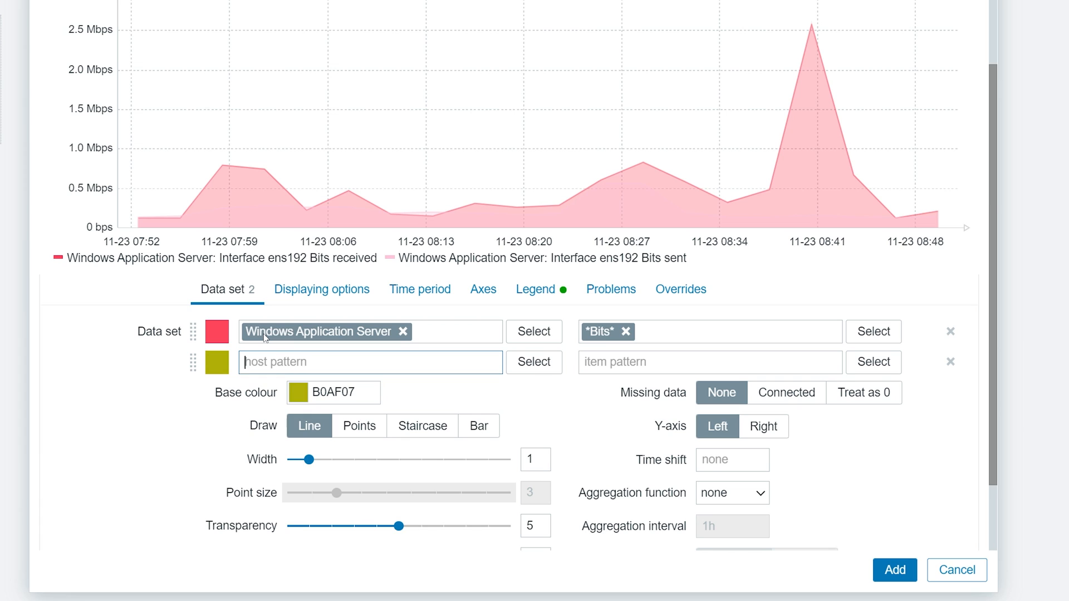
{"action": "type", "text": "Linux"}
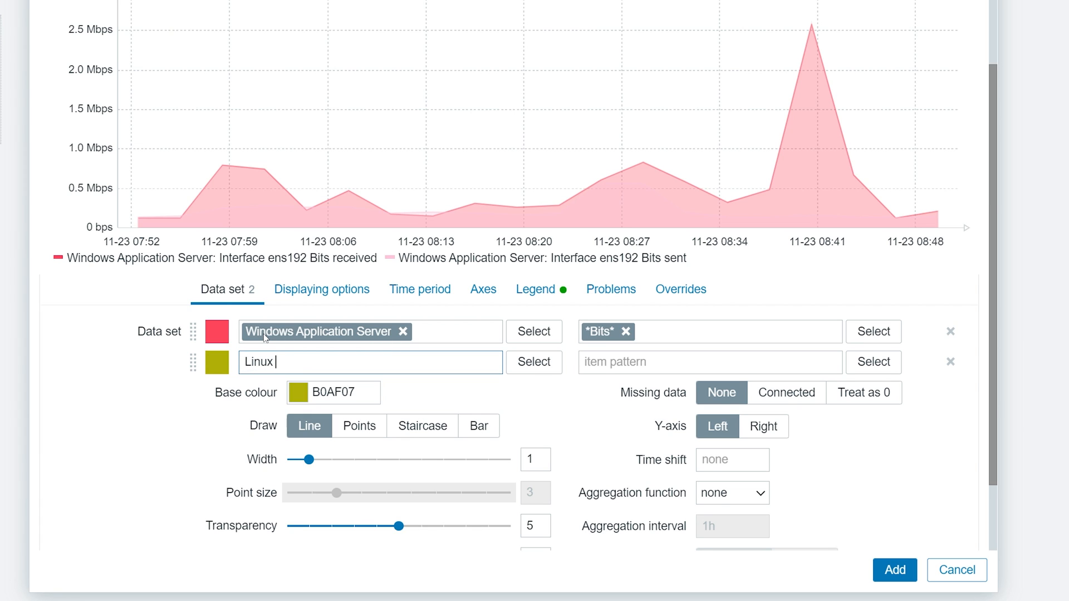
{"action": "type", "text": "application se"}
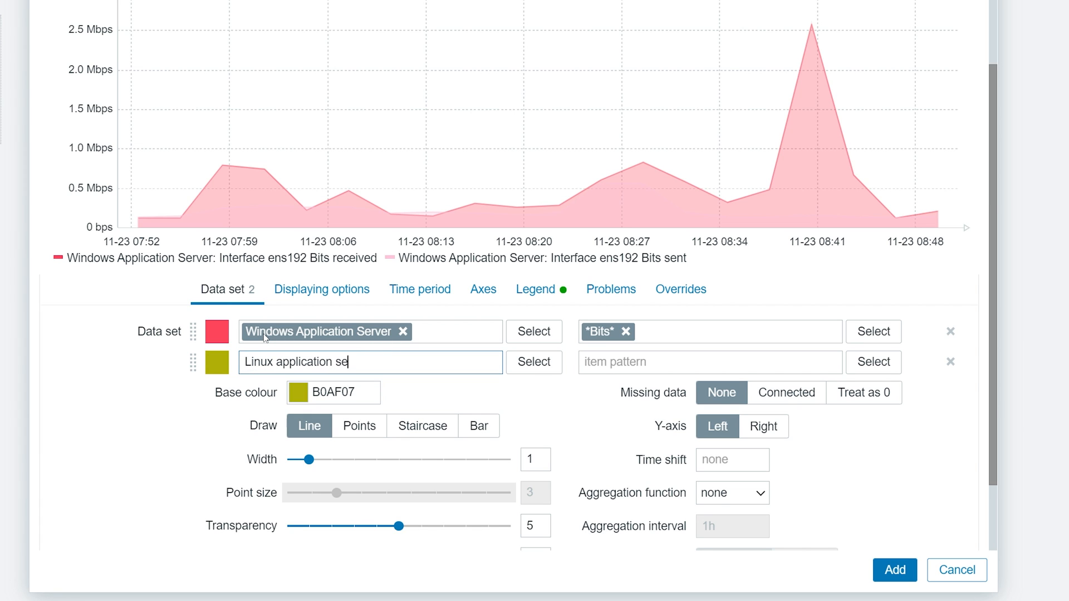
{"action": "type", "text": "rver"}
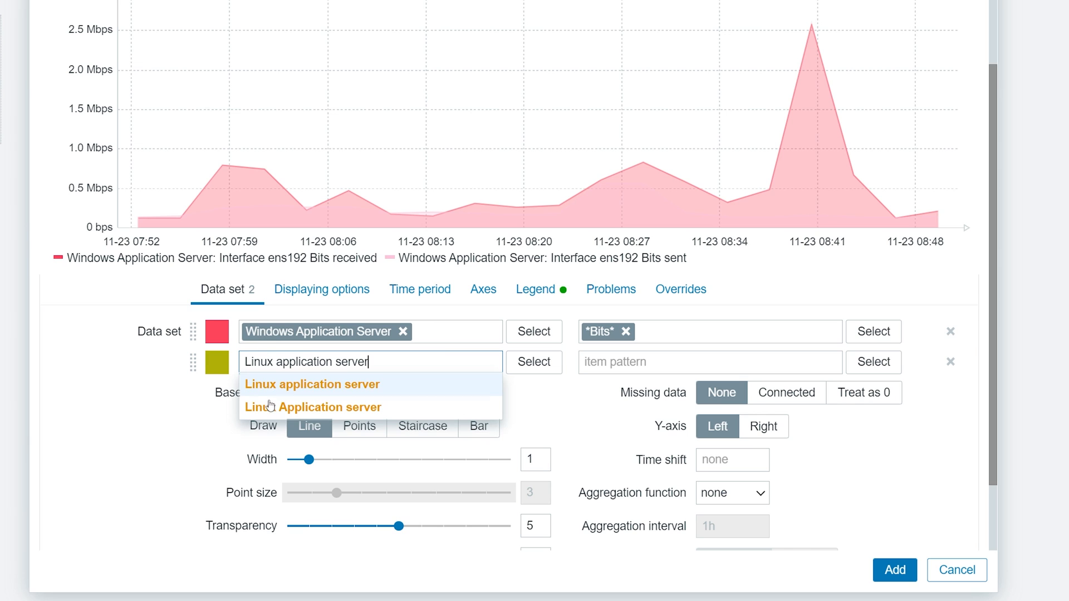
{"action": "left_click", "coordinate": [312, 407]}
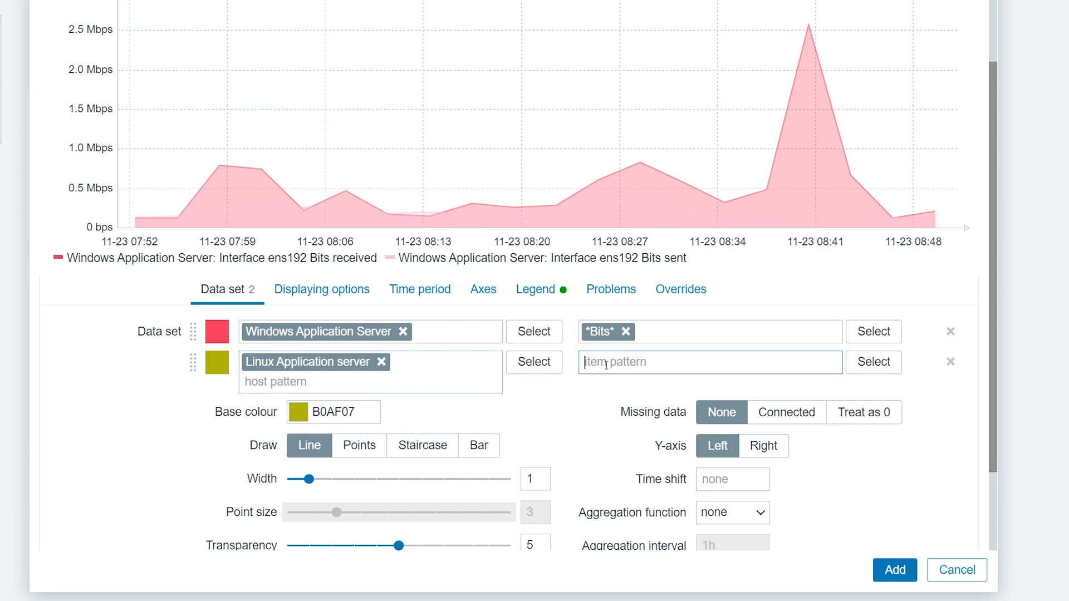
Step: Set the second data set's item pattern to *Bits*
{"action": "type", "text": "*"}
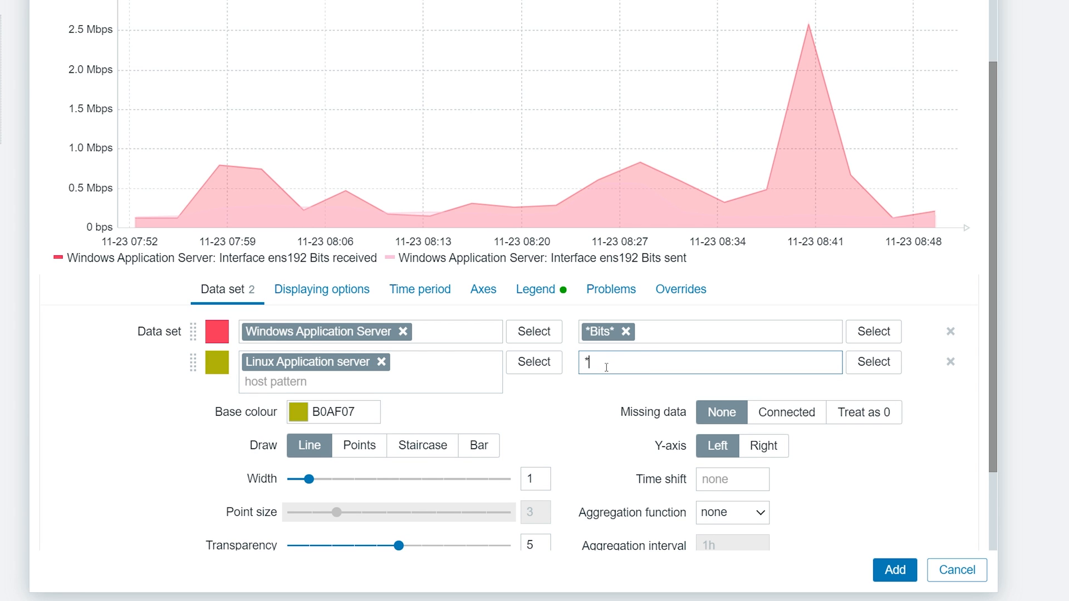
{"action": "type", "text": "Bits*"}
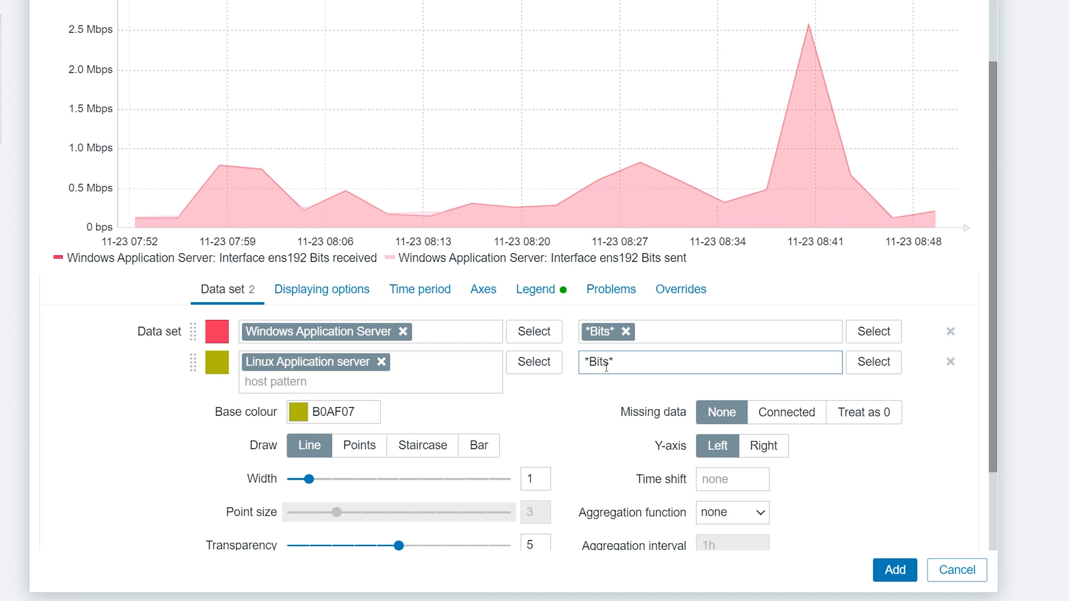
{"action": "left_click", "coordinate": [710, 363]}
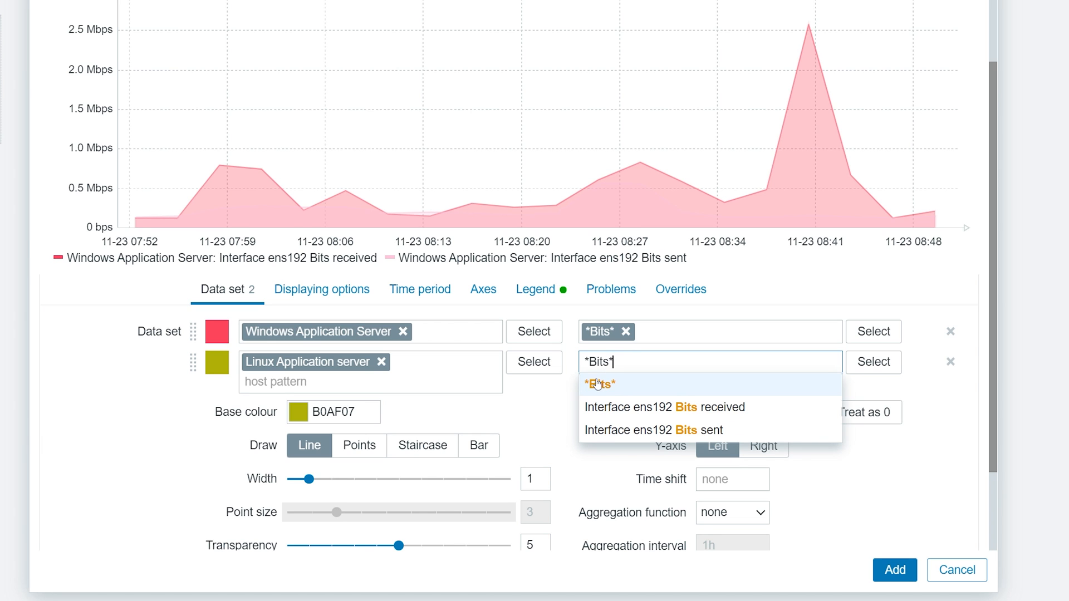
{"action": "left_click", "coordinate": [599, 385]}
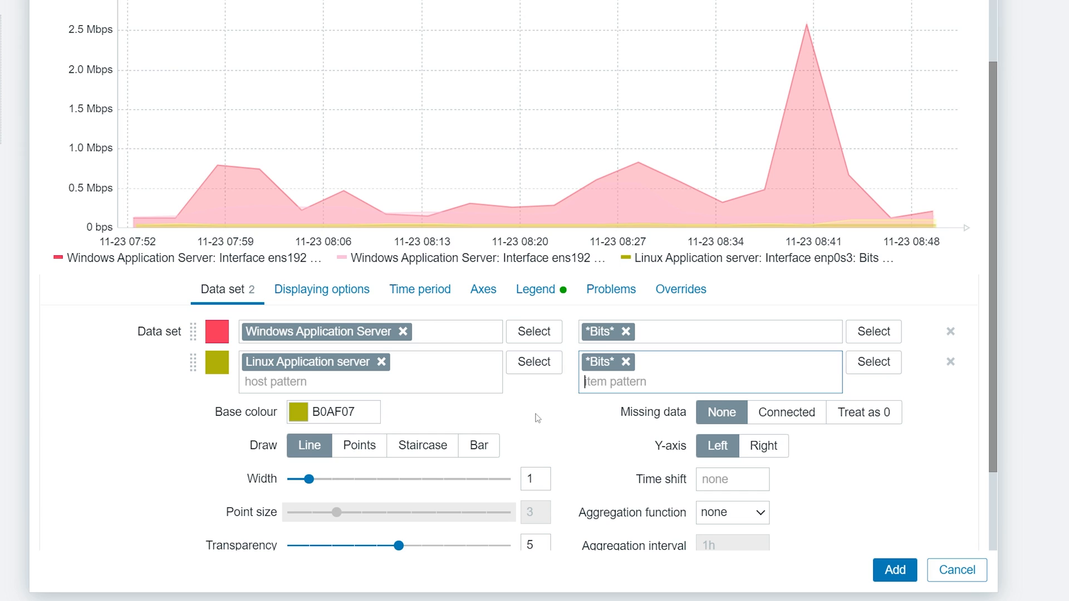
{"action": "mouse_move", "coordinate": [527, 424]}
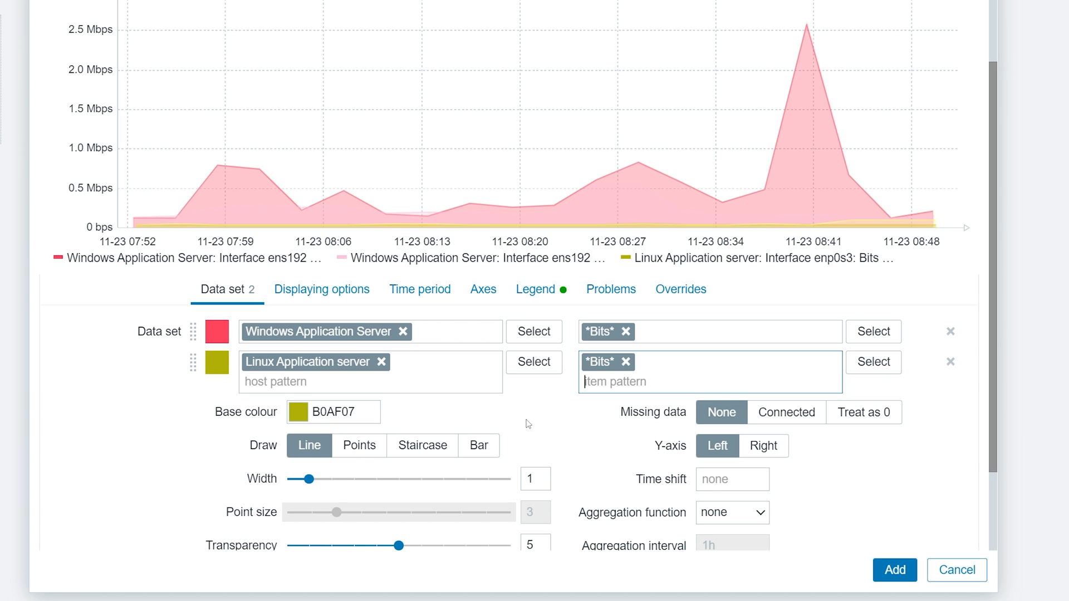
{"action": "mouse_move", "coordinate": [550, 395]}
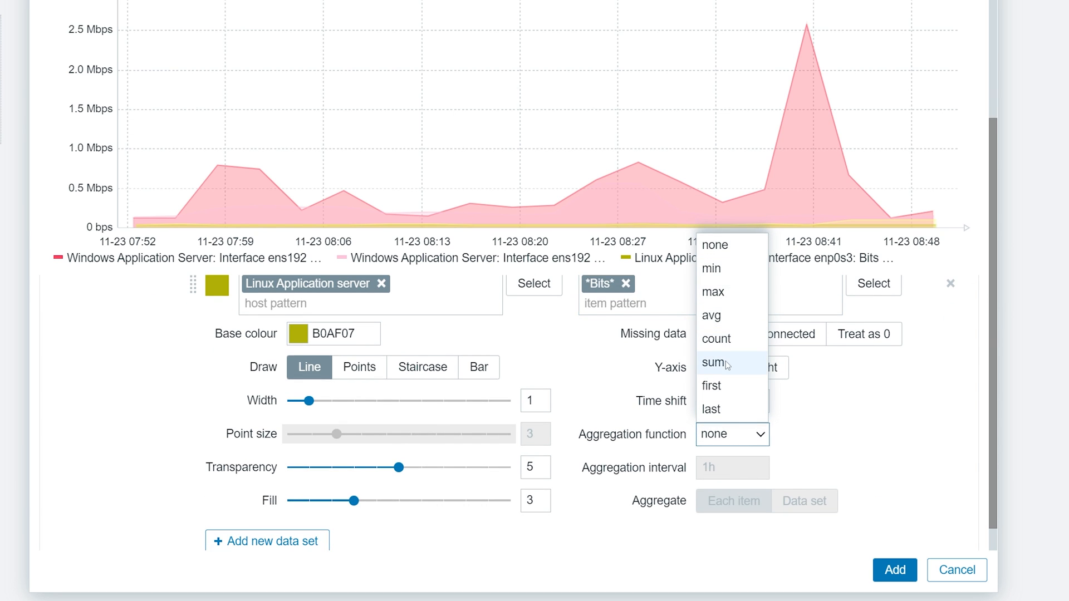
Step: Aggregate the Linux data set with sum over 10m, aggregated by Data set
{"action": "left_click", "coordinate": [712, 363]}
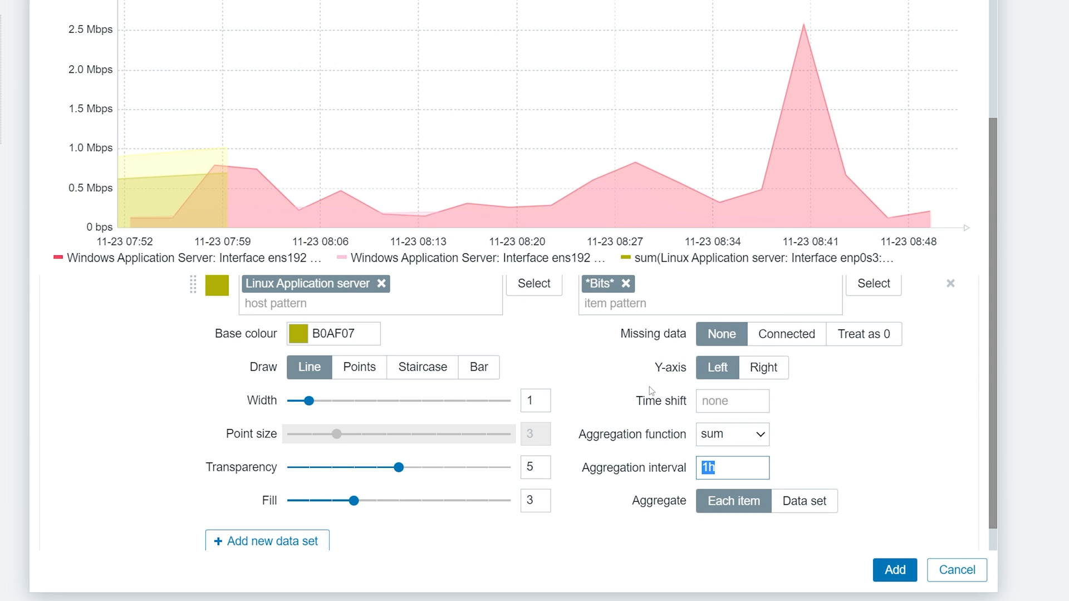
{"action": "type", "text": "10m"}
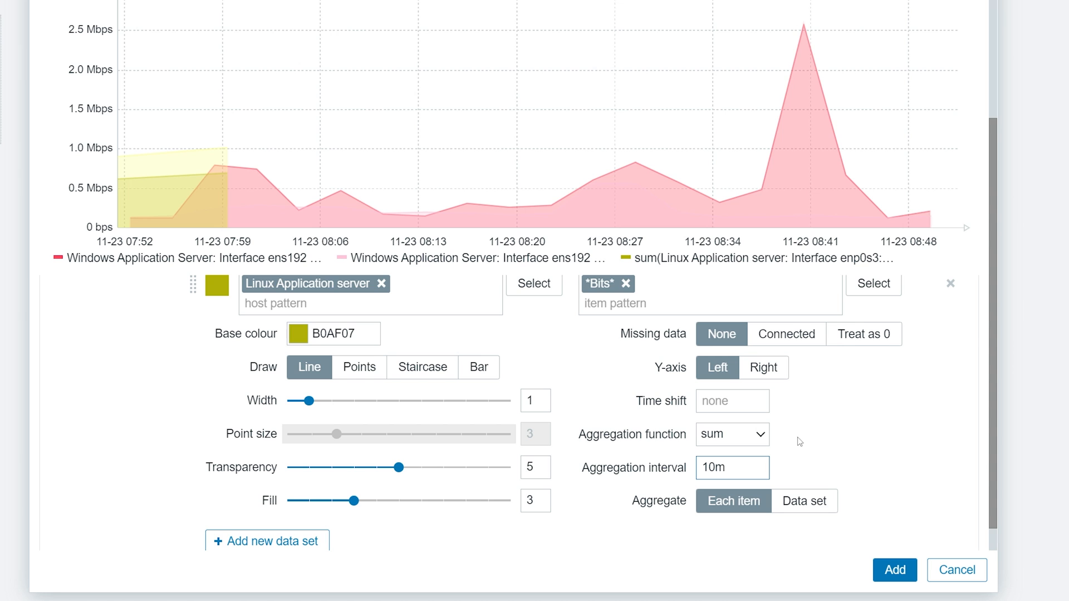
{"action": "left_click", "coordinate": [804, 501]}
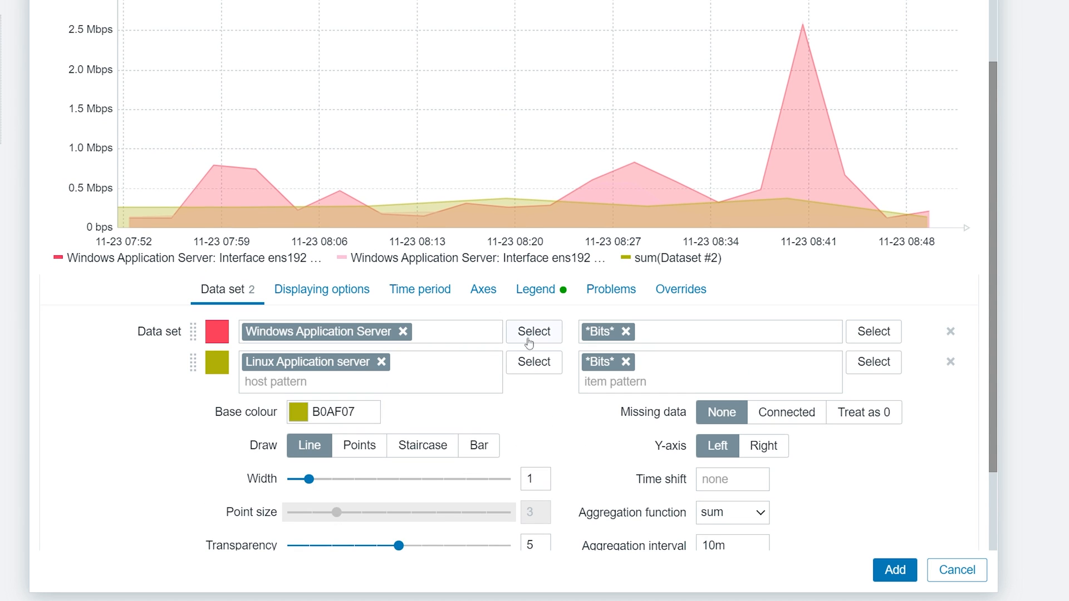
Step: Sum the Windows data set over 10m by Data set and add the widget
{"action": "left_click", "coordinate": [950, 361]}
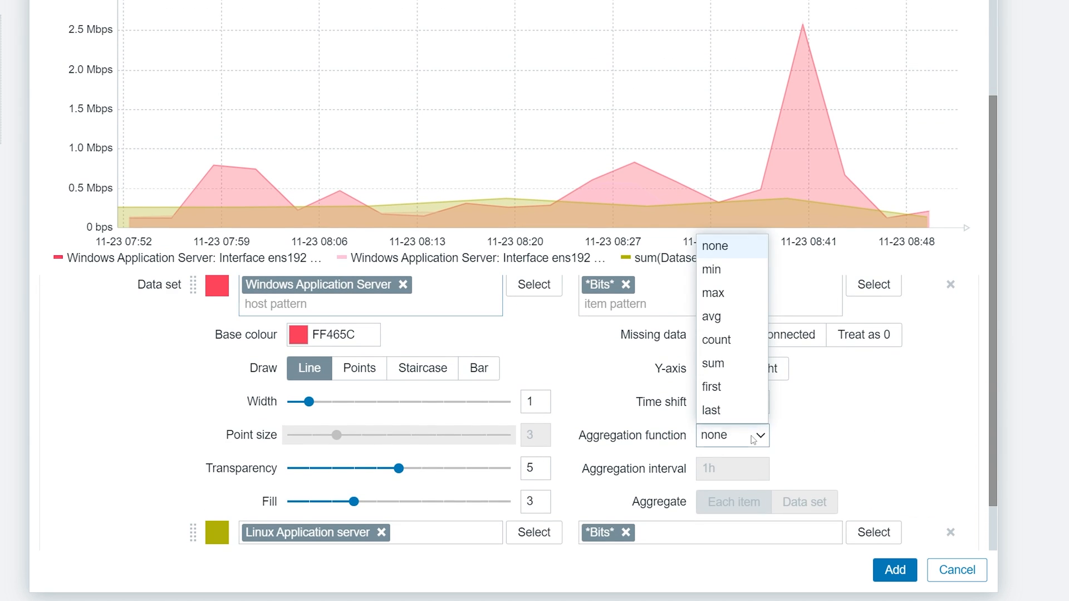
{"action": "mouse_move", "coordinate": [723, 369]}
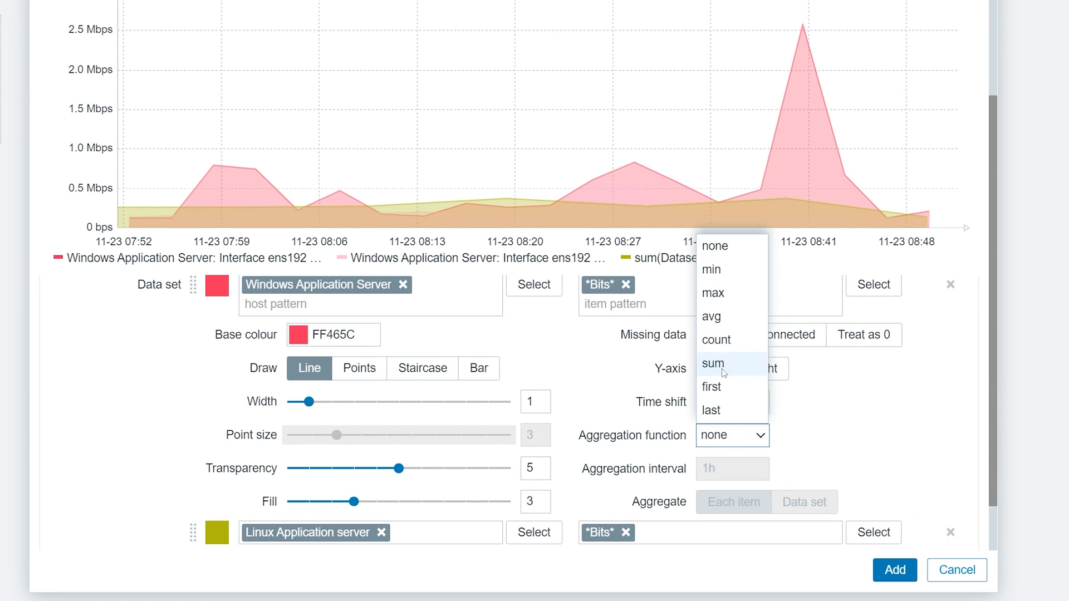
{"action": "left_click", "coordinate": [713, 364]}
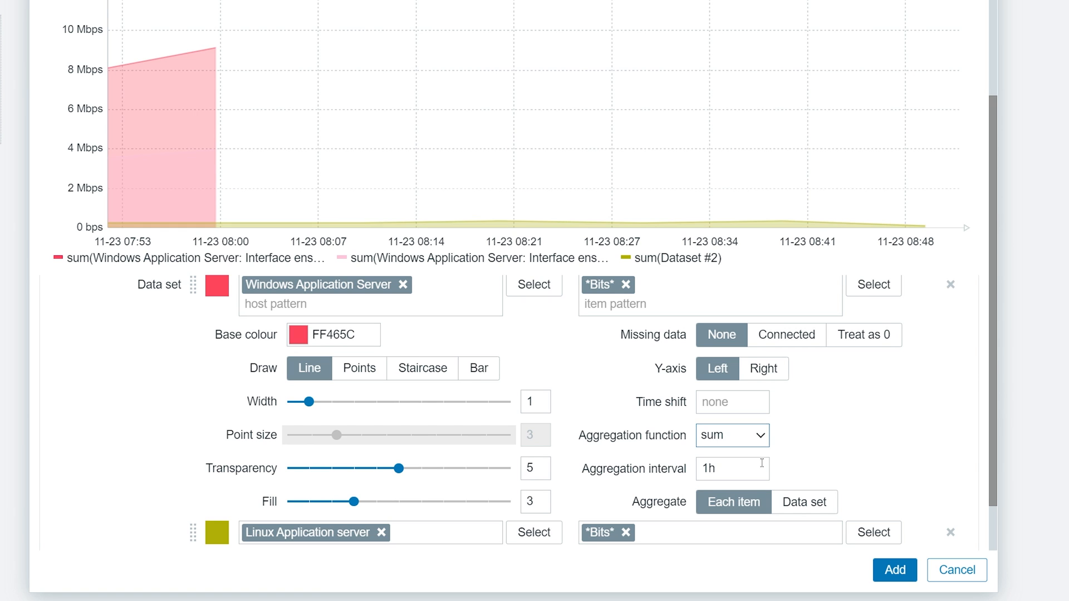
{"action": "type", "text": "10m"}
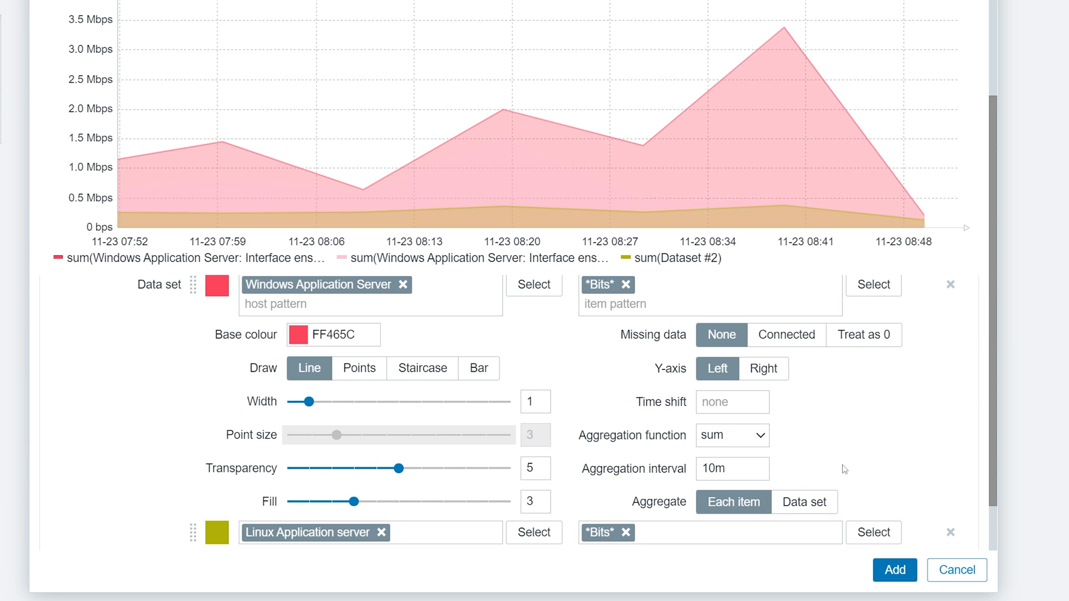
{"action": "left_click", "coordinate": [805, 502]}
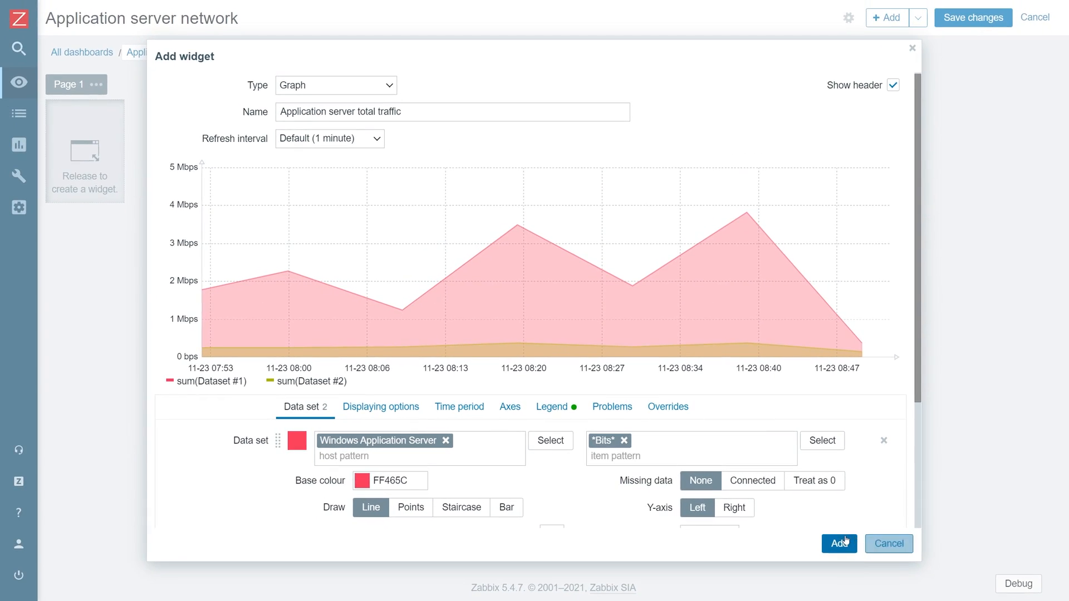
{"action": "left_click", "coordinate": [838, 544]}
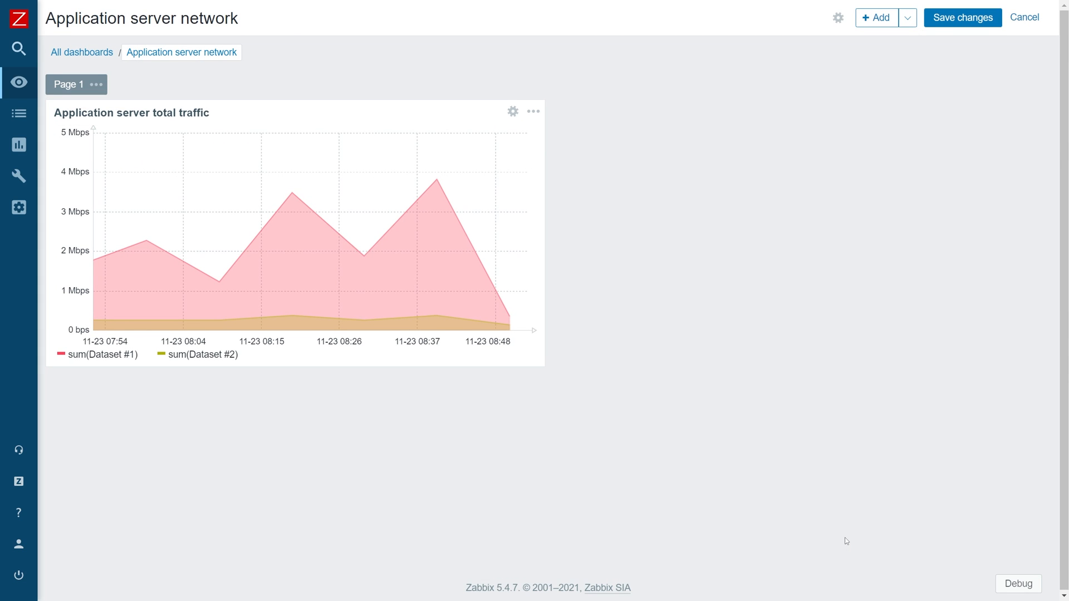
{"action": "mouse_move", "coordinate": [422, 306]}
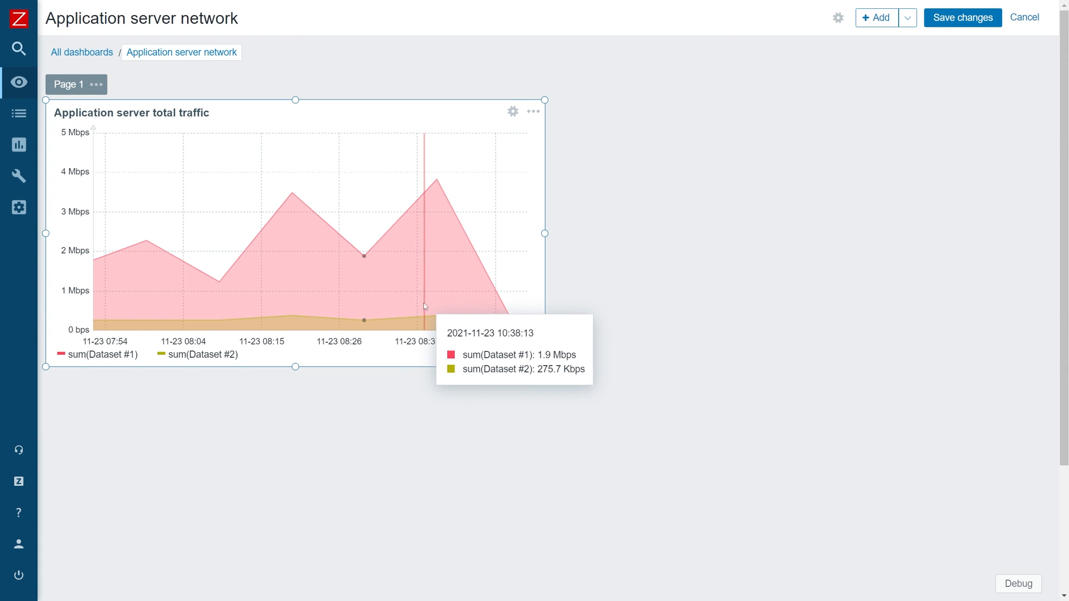
{"action": "mouse_move", "coordinate": [201, 308]}
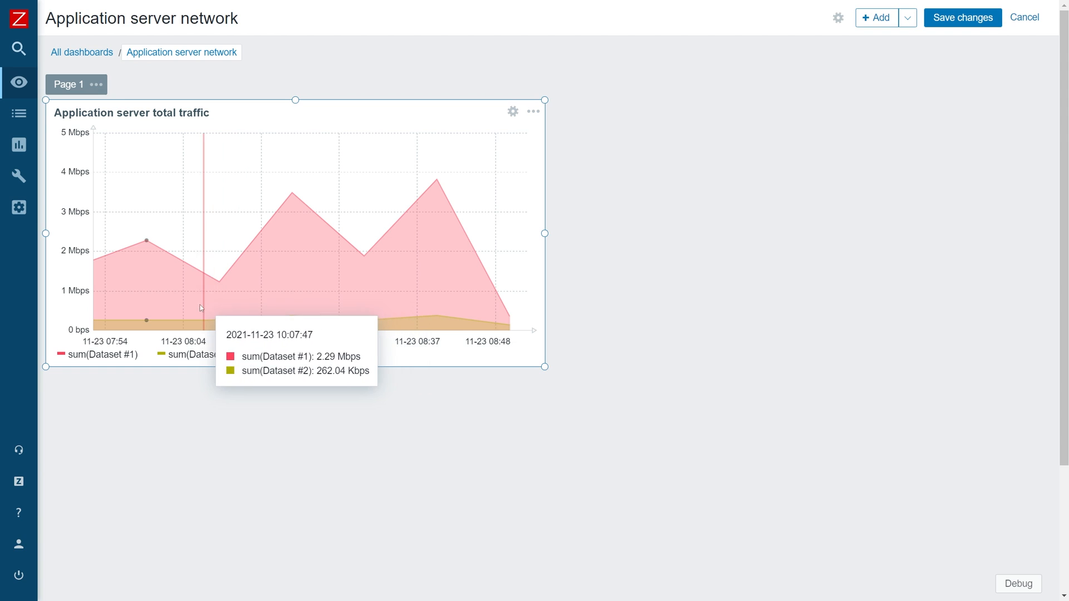